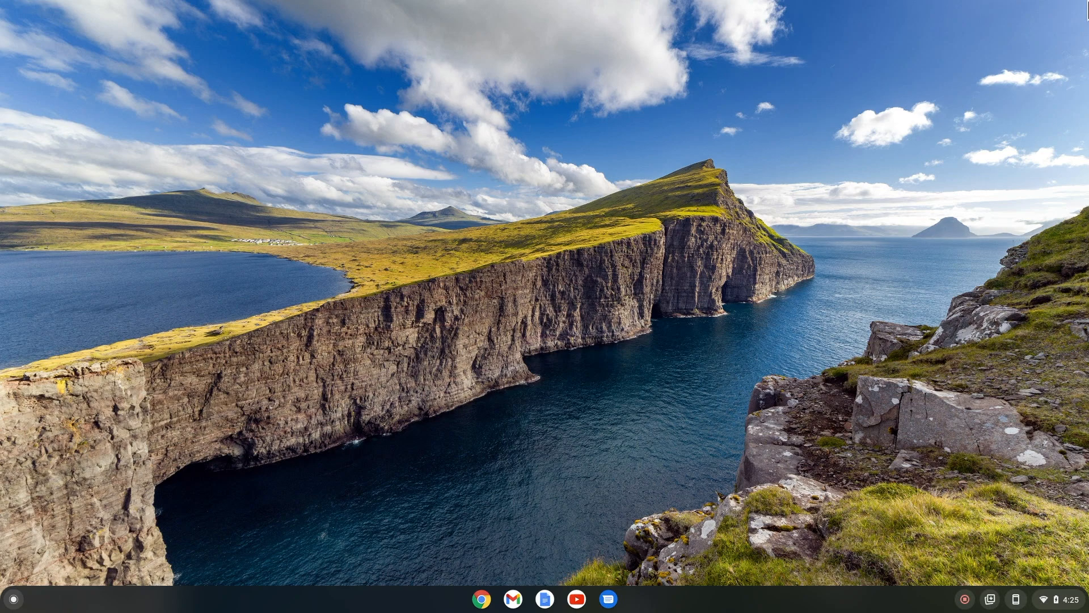
# Bring up the quick system settings panel from the bottom-right status area
pyautogui.click(1044, 598)
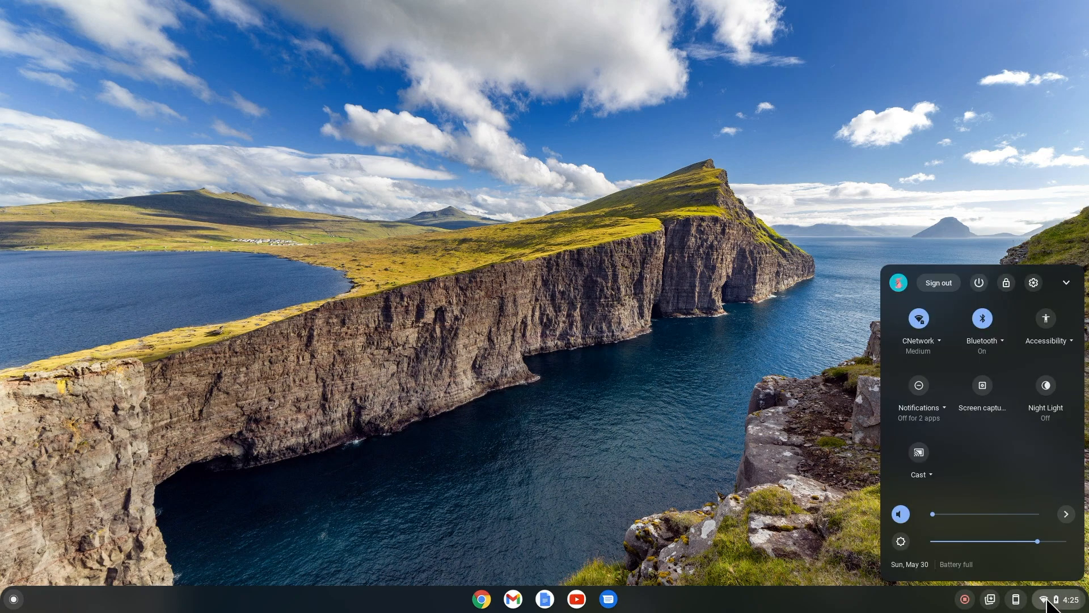
pyautogui.moveTo(1036, 288)
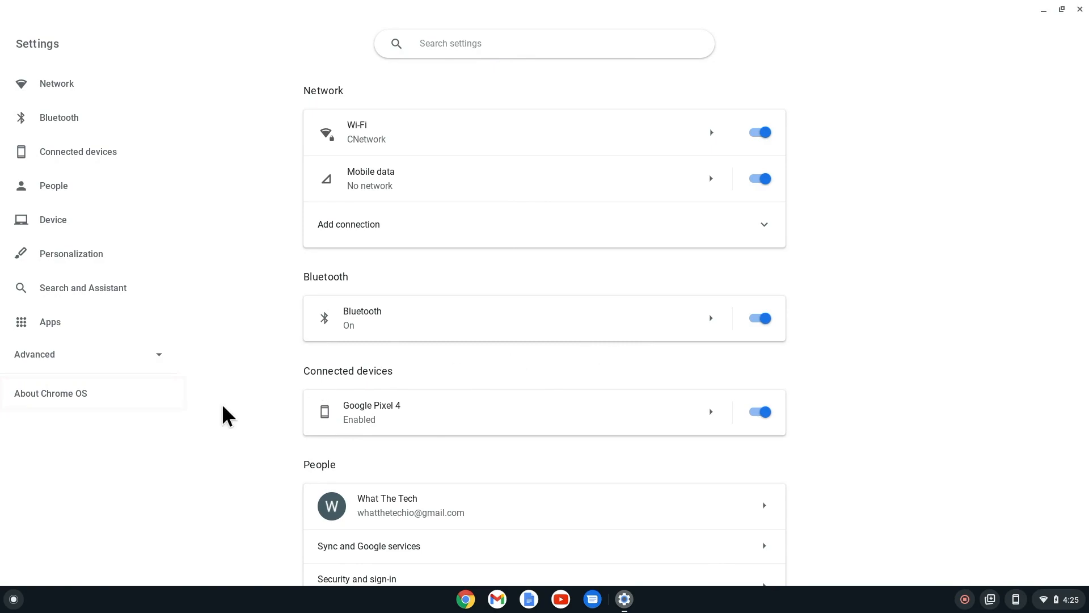
# Check for updates on the About Chrome OS page, confirming version 90 is current
pyautogui.click(50, 393)
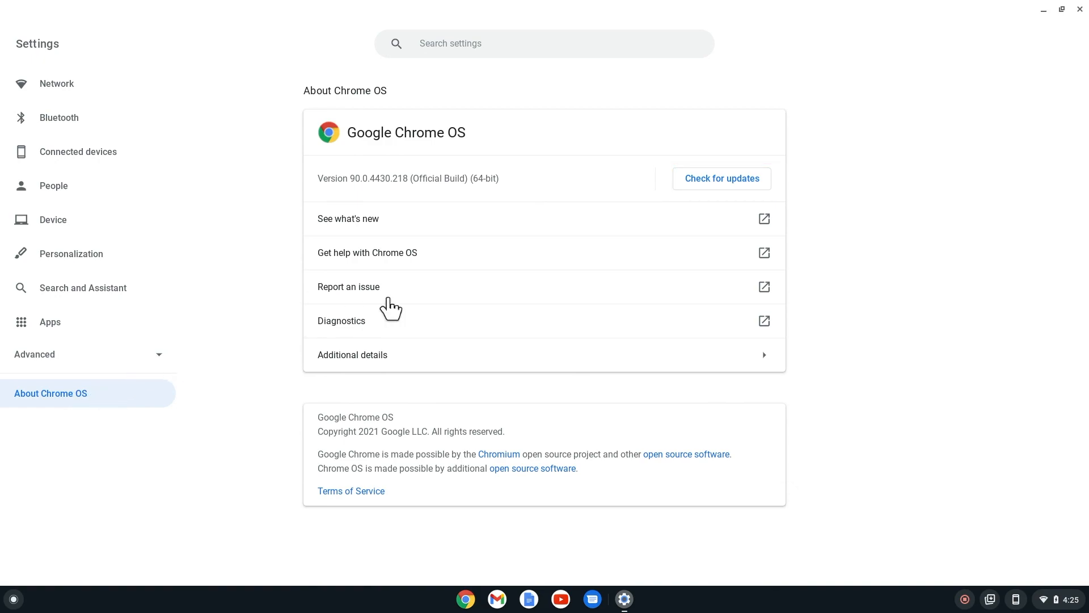
pyautogui.click(720, 178)
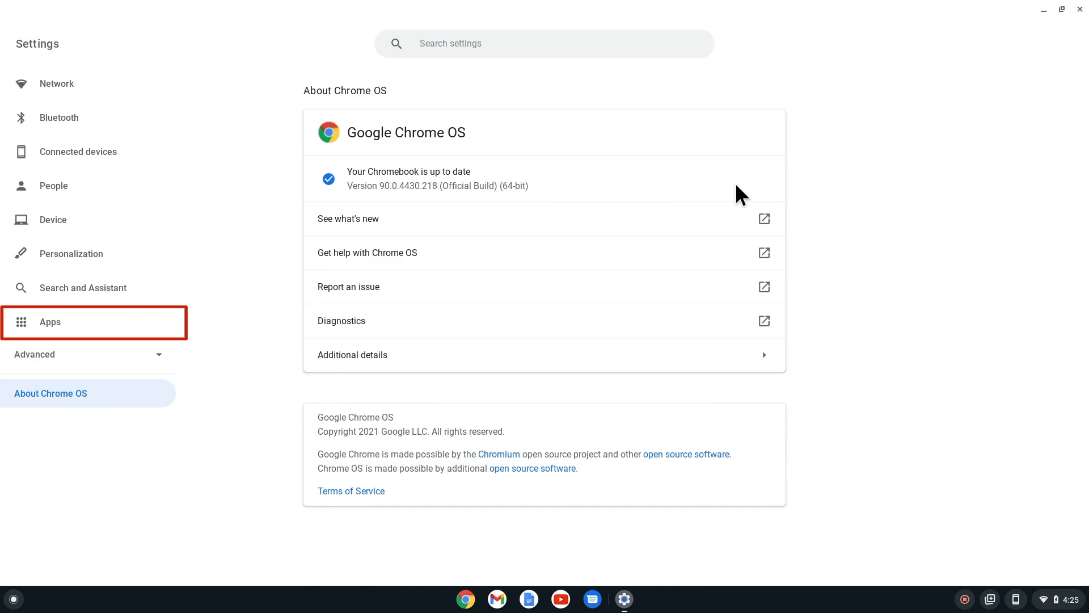
pyautogui.moveTo(94, 344)
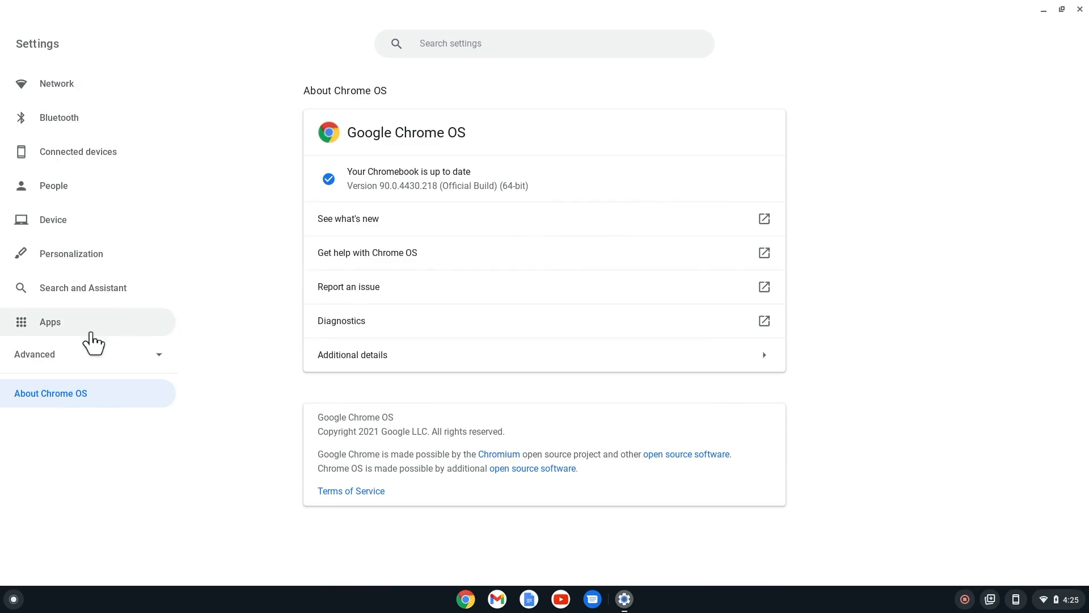
# Turn on Google Play Store from the Apps settings, bringing up its terms dialog
pyautogui.click(48, 321)
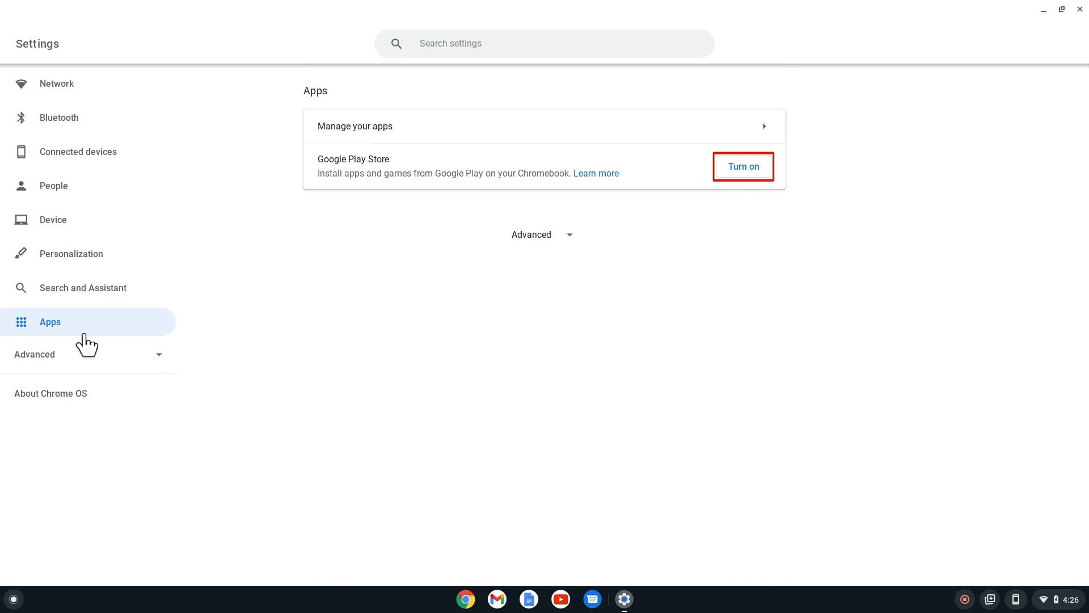
pyautogui.moveTo(788, 179)
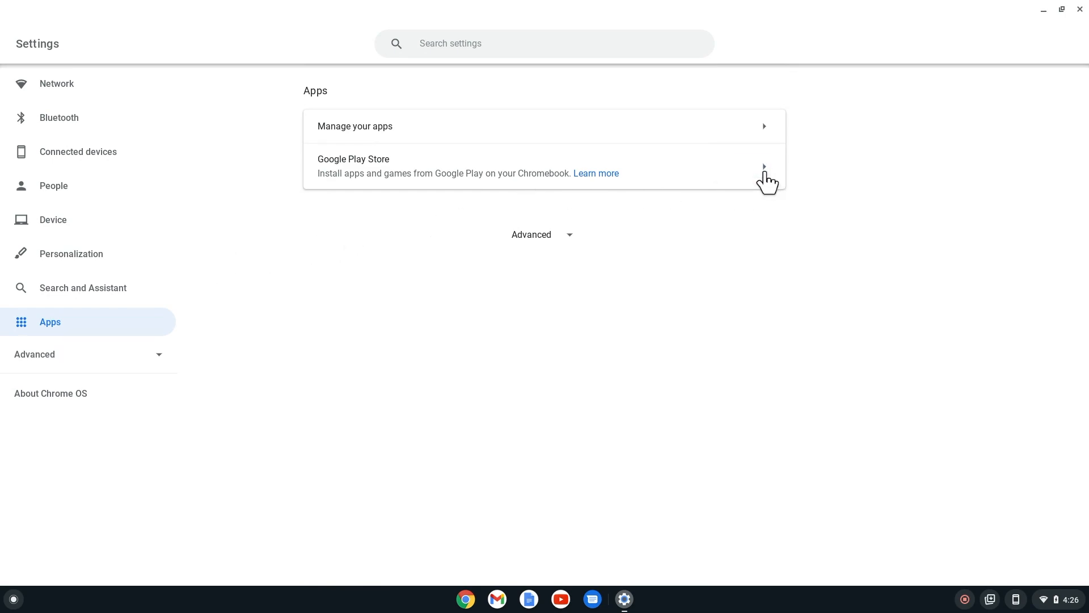
pyautogui.click(764, 165)
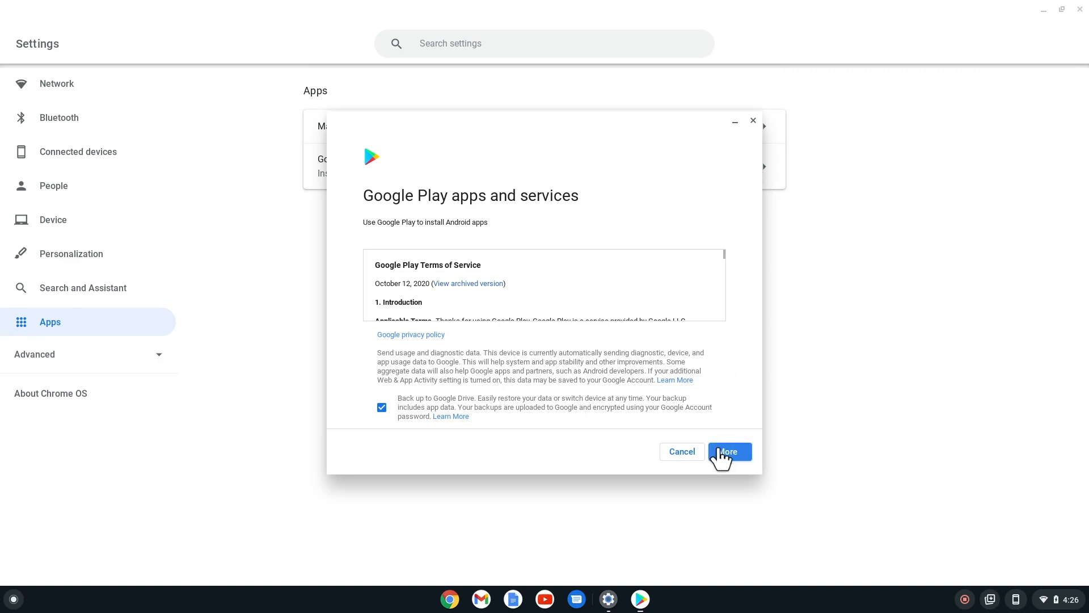
# Accept the Google Play terms with backup and location options left enabled
pyautogui.click(729, 450)
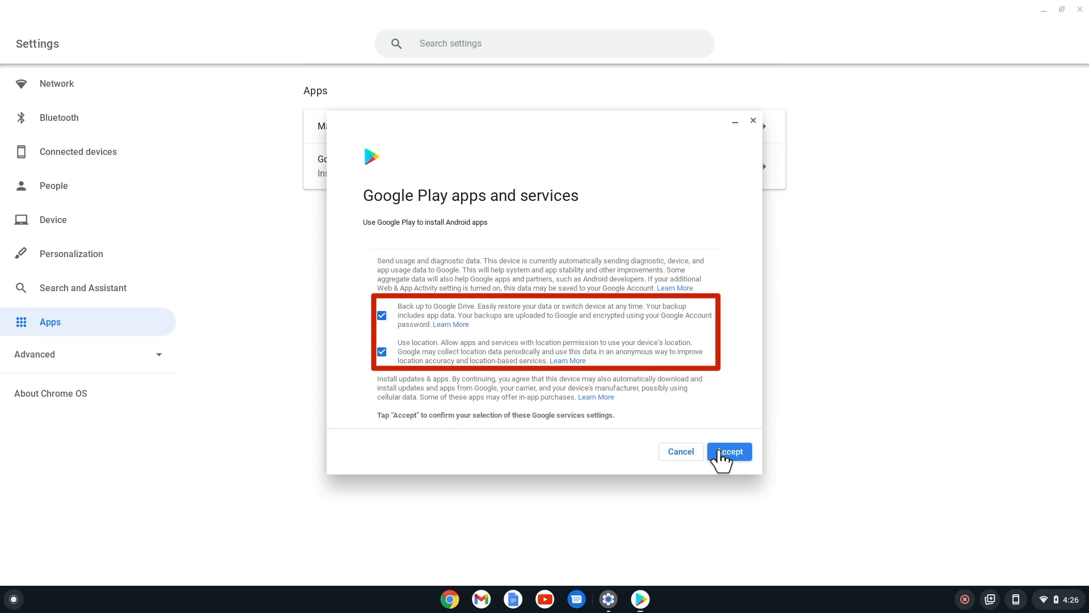
pyautogui.click(729, 451)
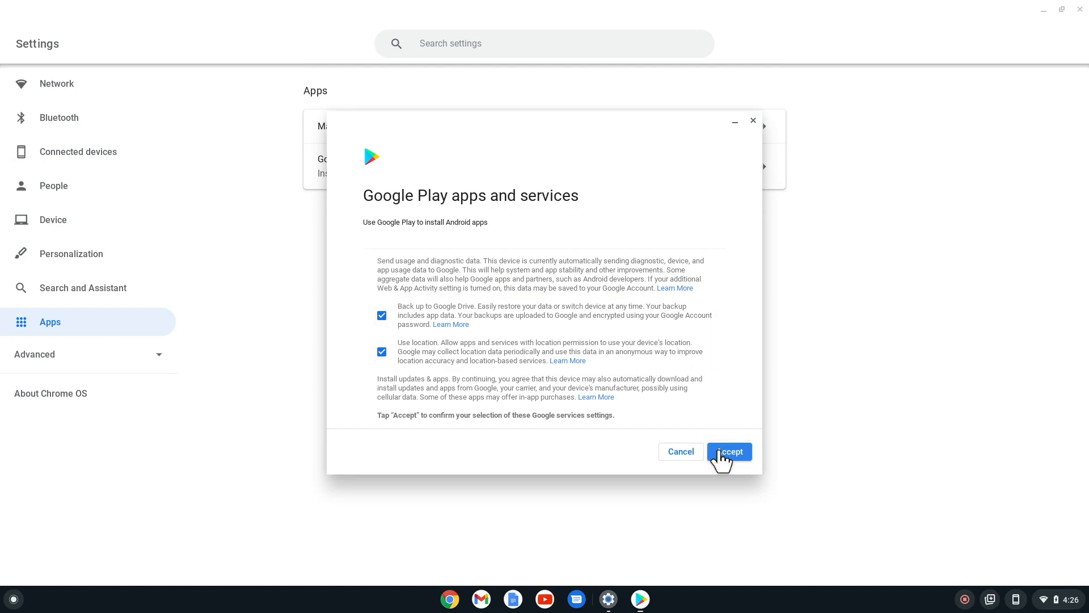
pyautogui.click(729, 450)
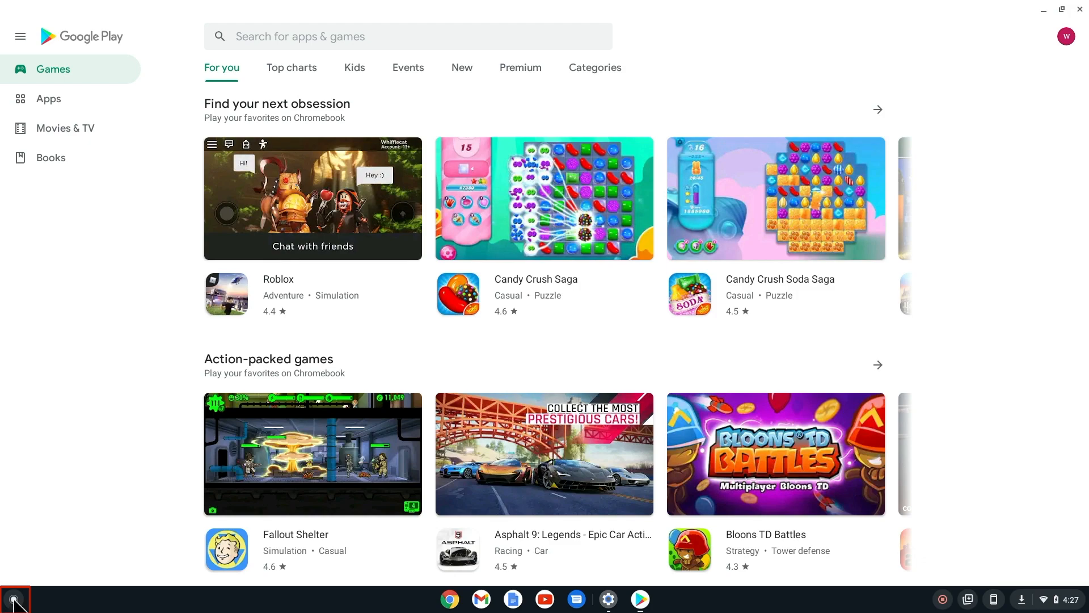
# Launch the Play Store from the expanded app launcher
pyautogui.click(13, 600)
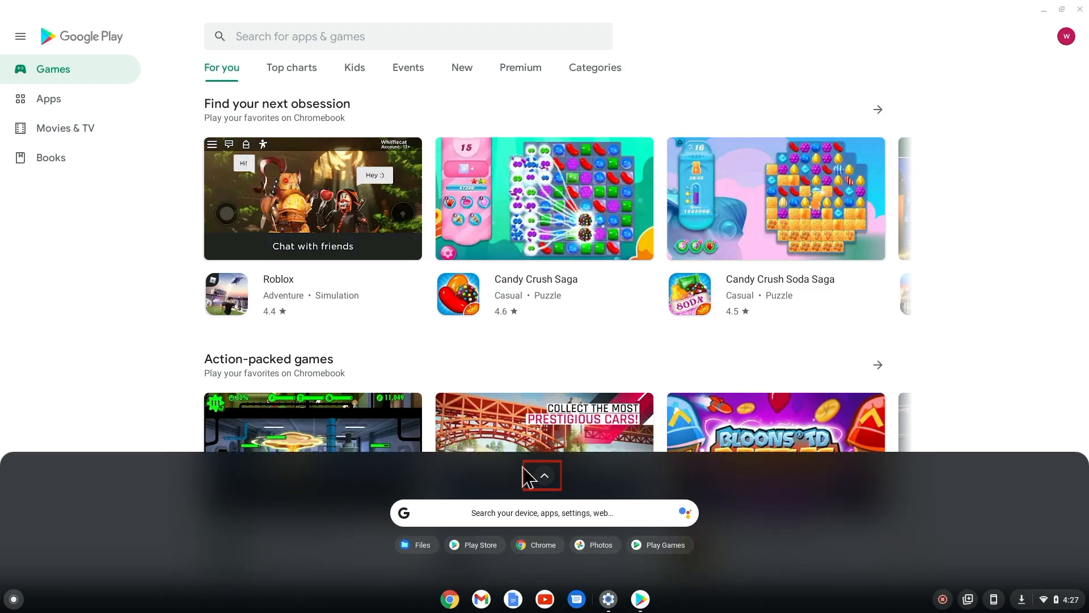
pyautogui.click(540, 475)
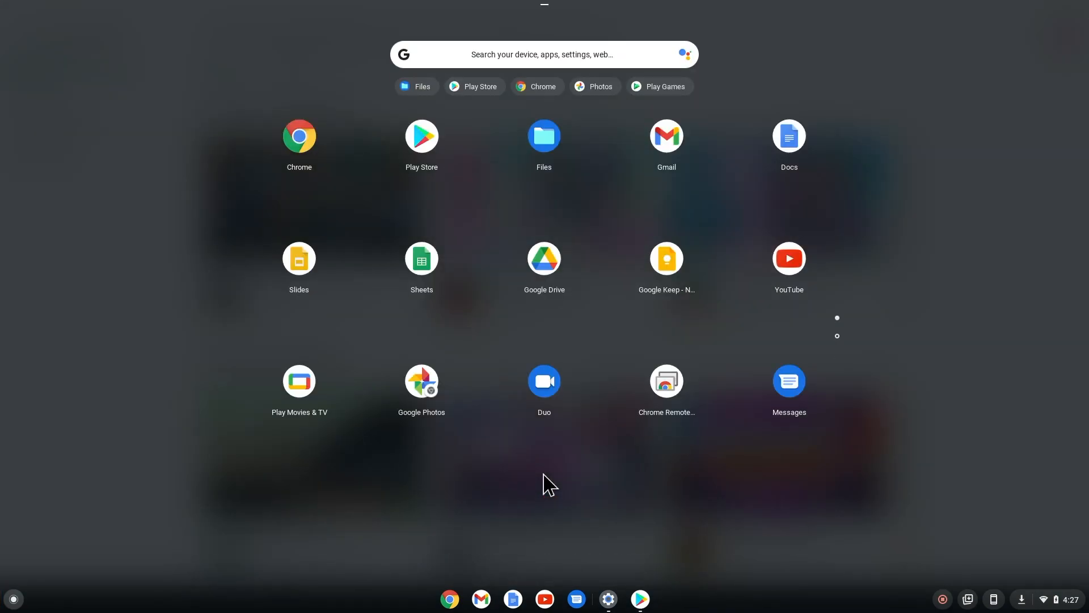
pyautogui.moveTo(451, 169)
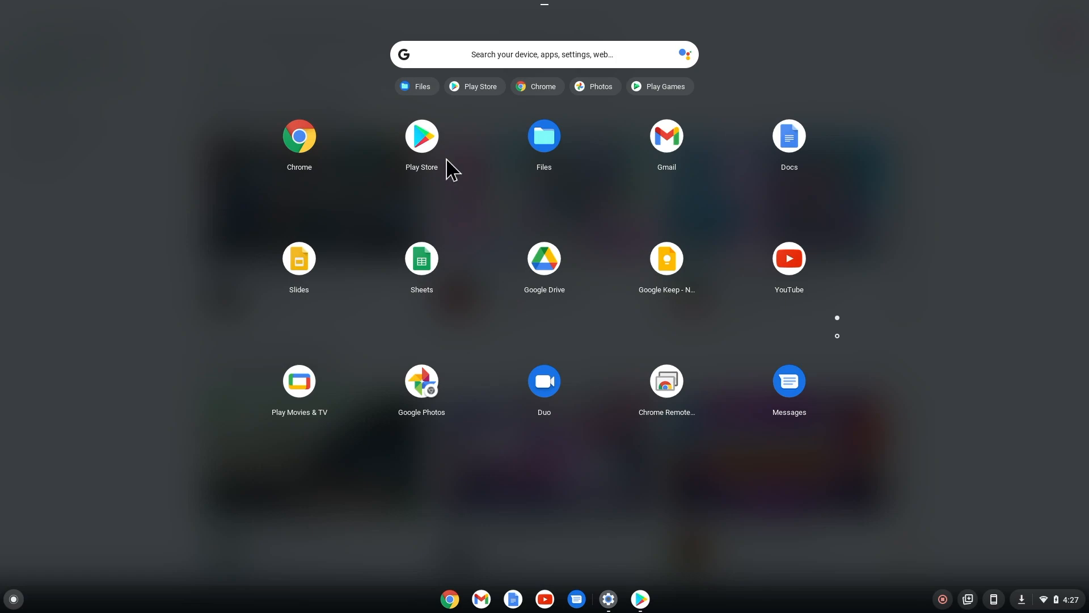
pyautogui.click(421, 135)
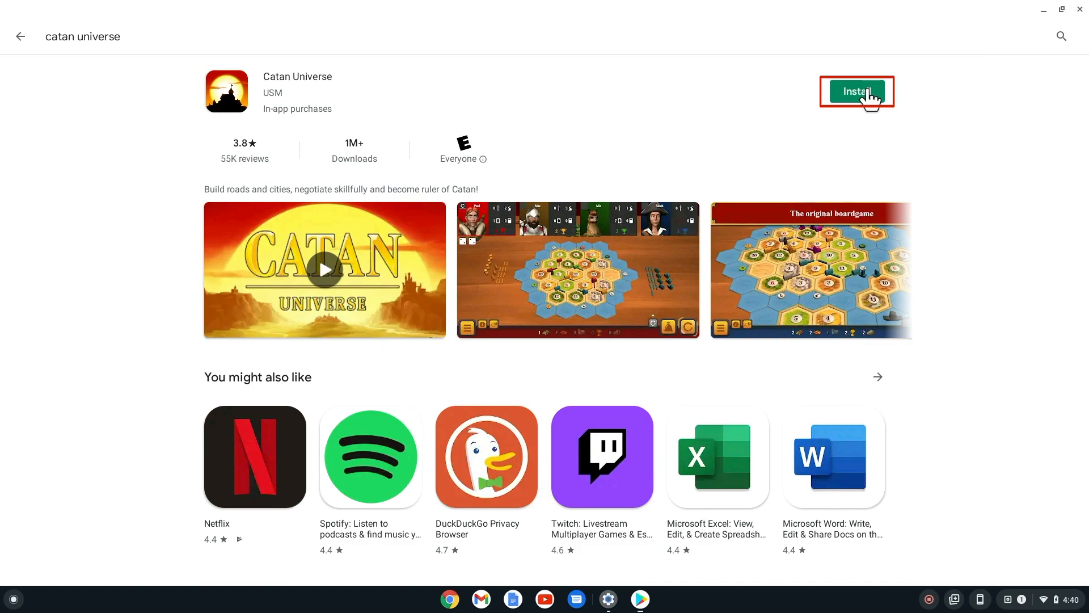
# Install Catan Universe from its Play Store page
pyautogui.click(857, 91)
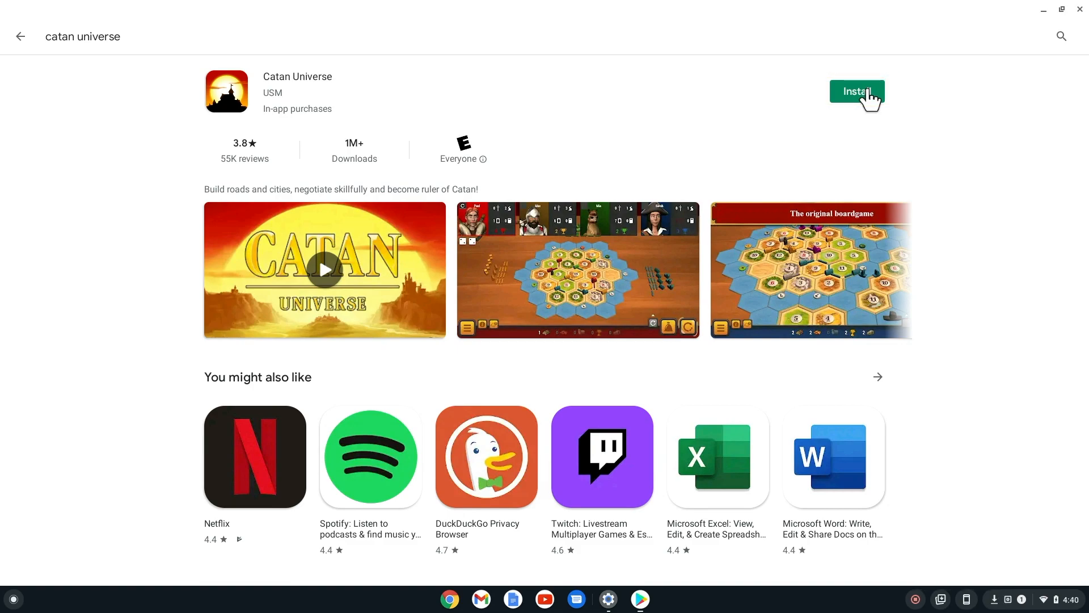
pyautogui.click(856, 90)
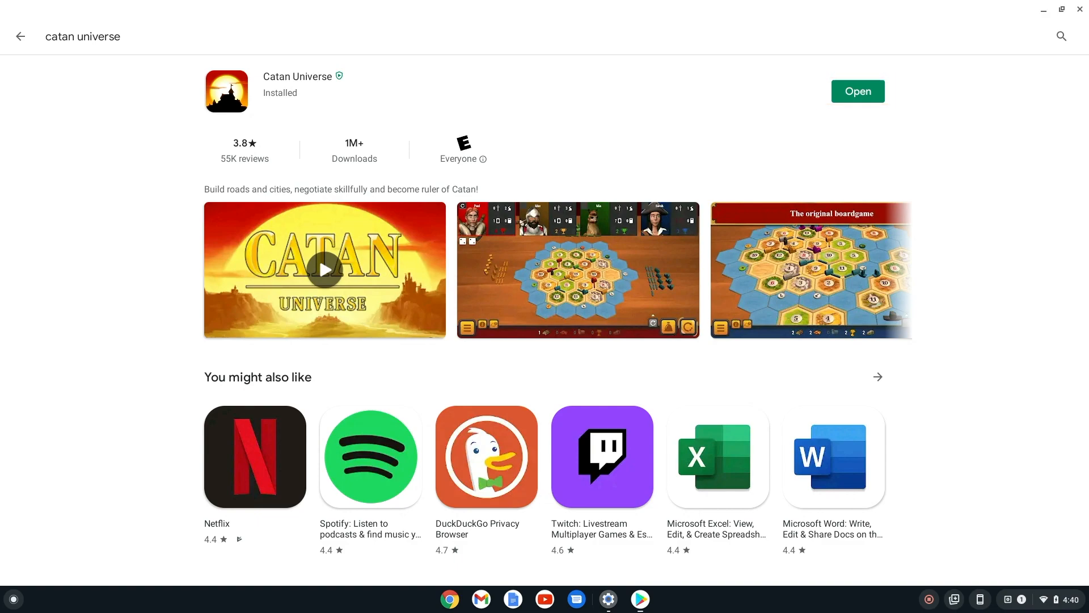
# Launch Catan Universe from the Play Store page and reach its login screen
pyautogui.click(858, 91)
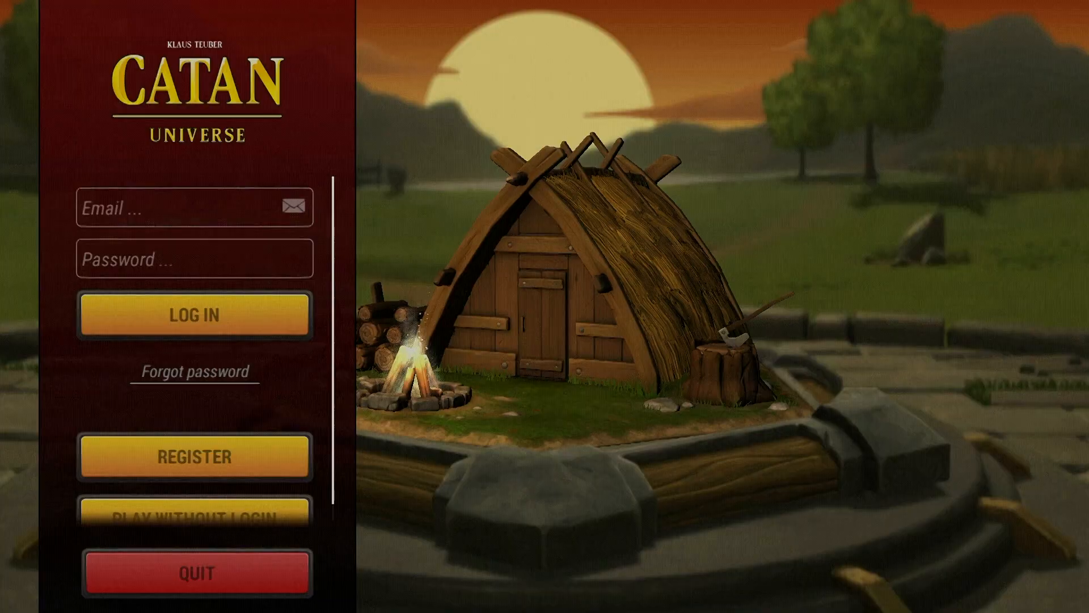